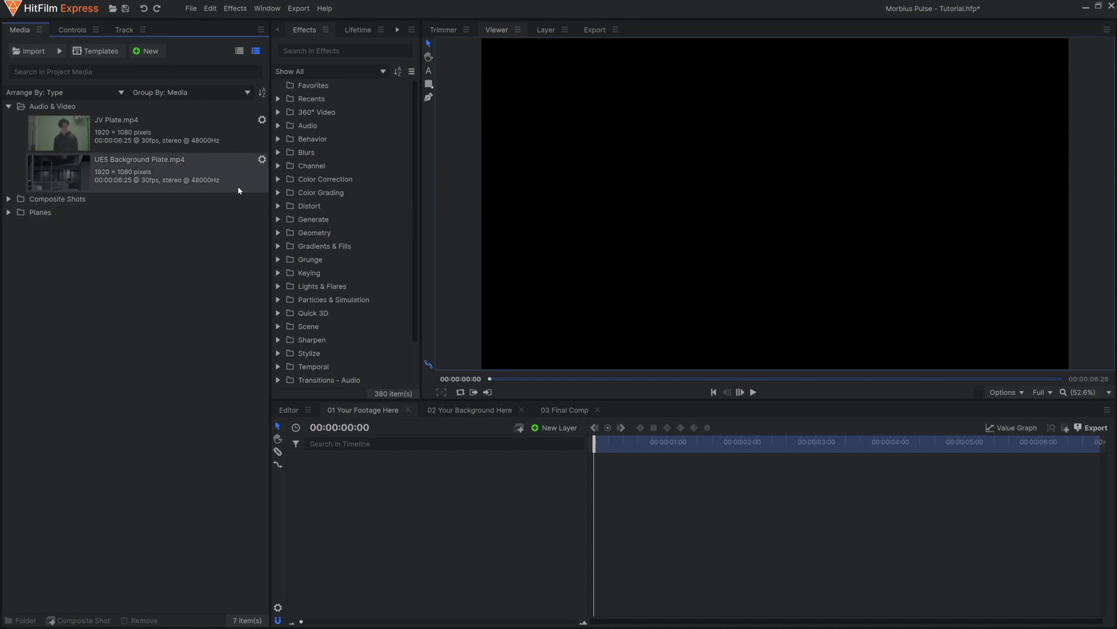
Step: Place the JV Plate clip in the Your Footage Here composite with a Set Matte effect
click(117, 130)
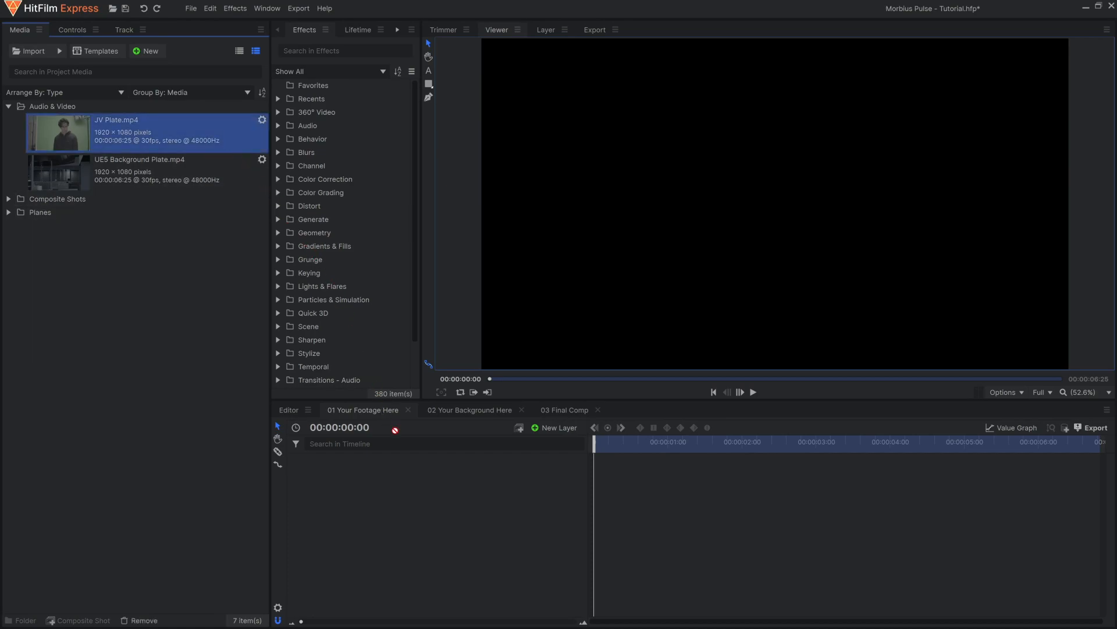
click(753, 392)
text(set)
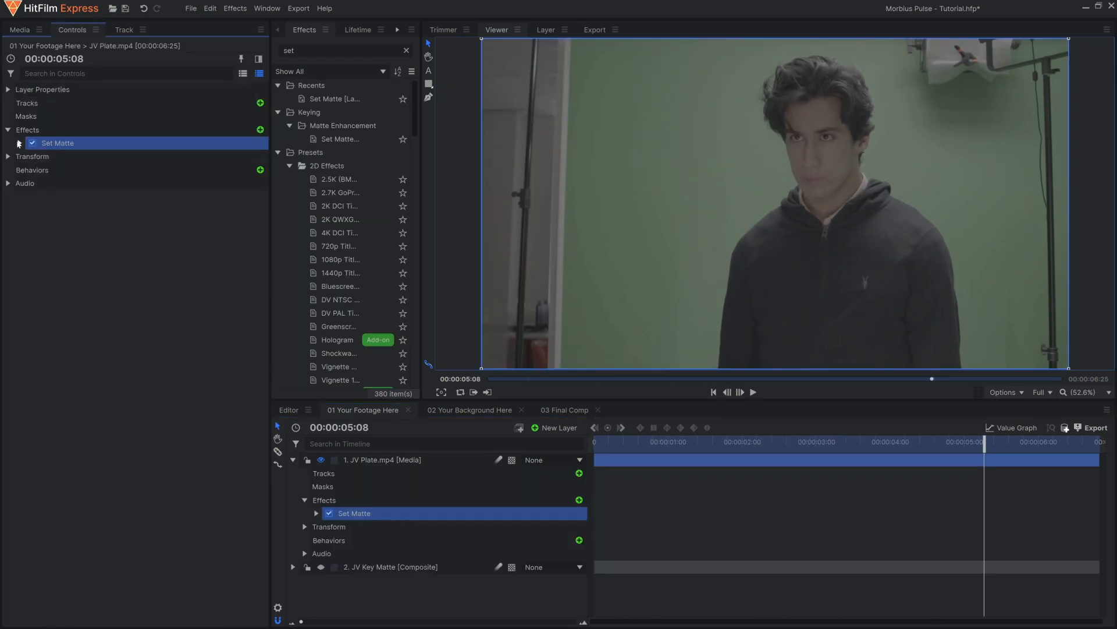
Step: Configure Set Matte to use JV Key Matte as a subtracted, inverted alpha matte, removing the green screen
click(19, 143)
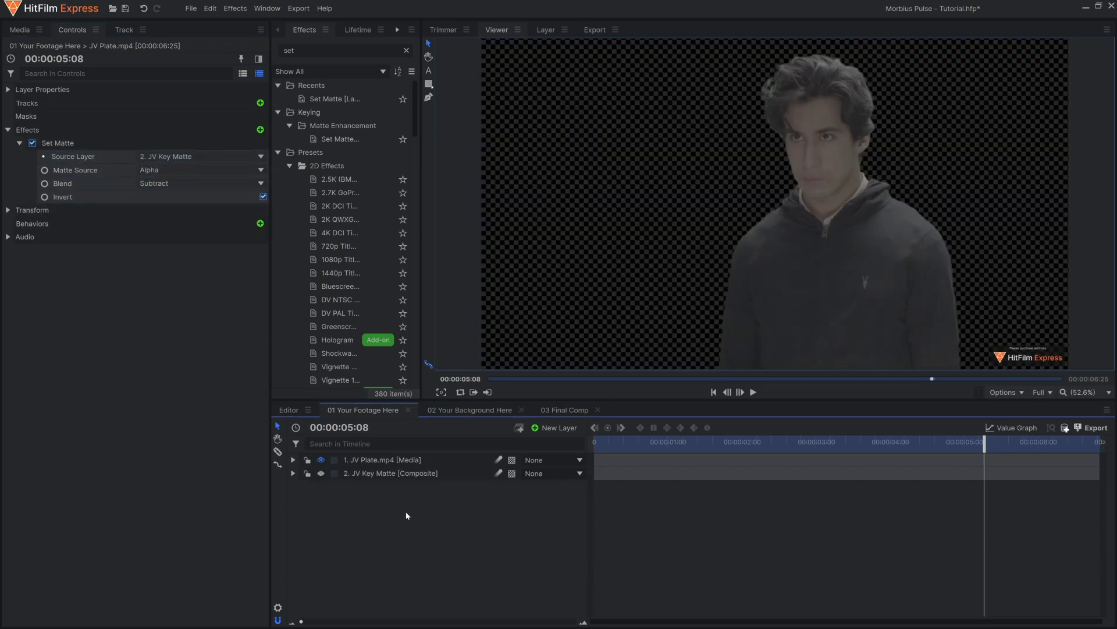
click(20, 29)
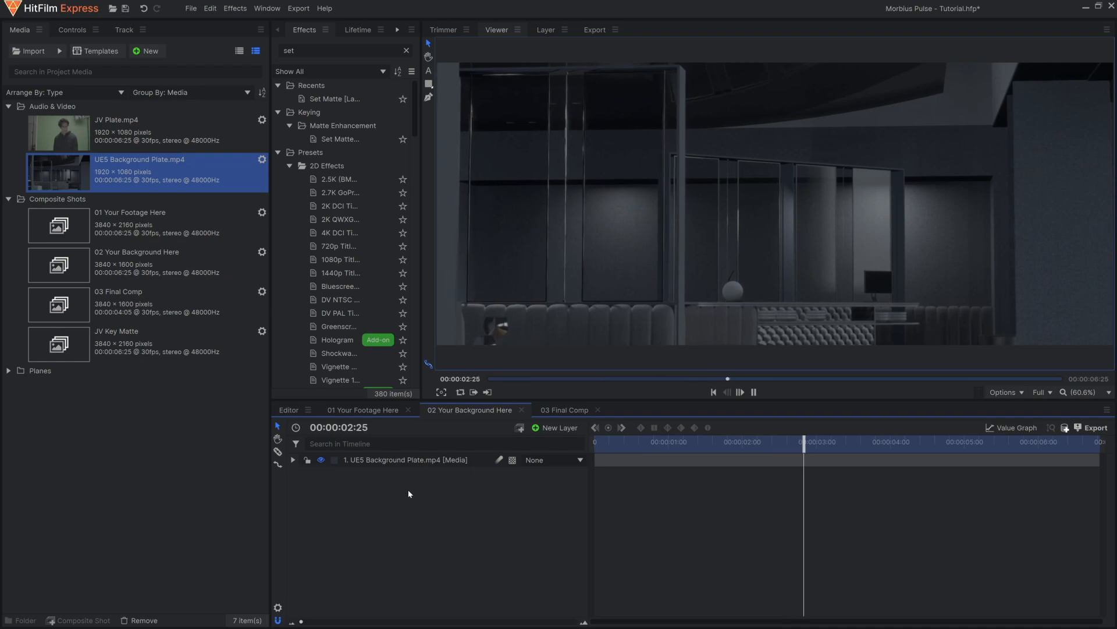
Step: Stop the UE5 Background Plate preview and move on to the Final Comp
click(713, 392)
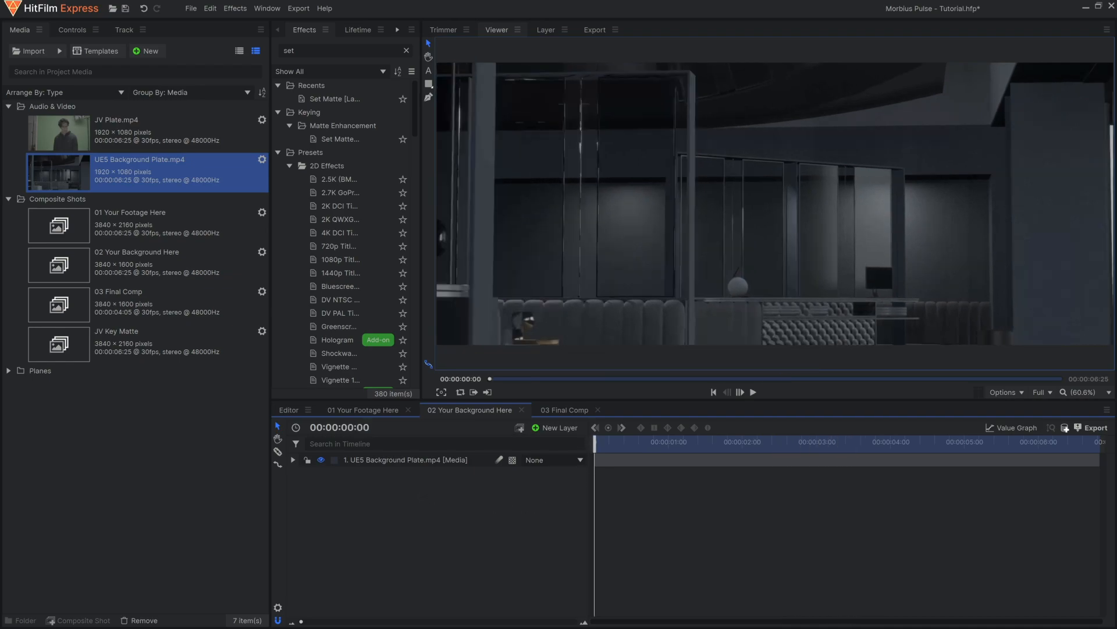
click(565, 409)
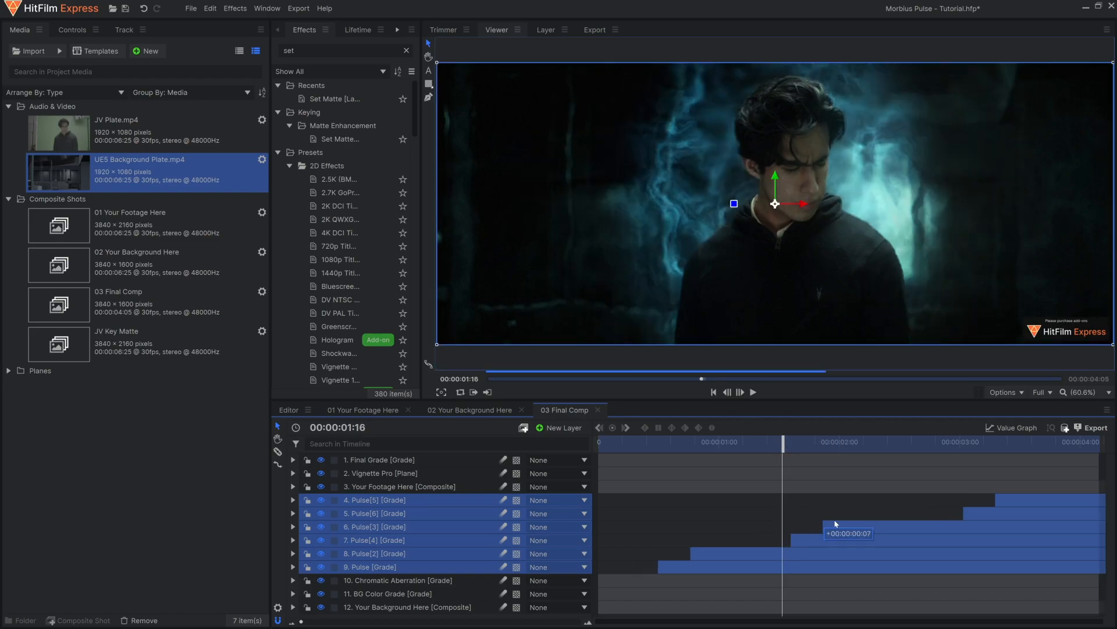
Step: Review the Pulse[3] and Pulse[4] grade layers and reduce the subtracted mask's expansion
click(374, 526)
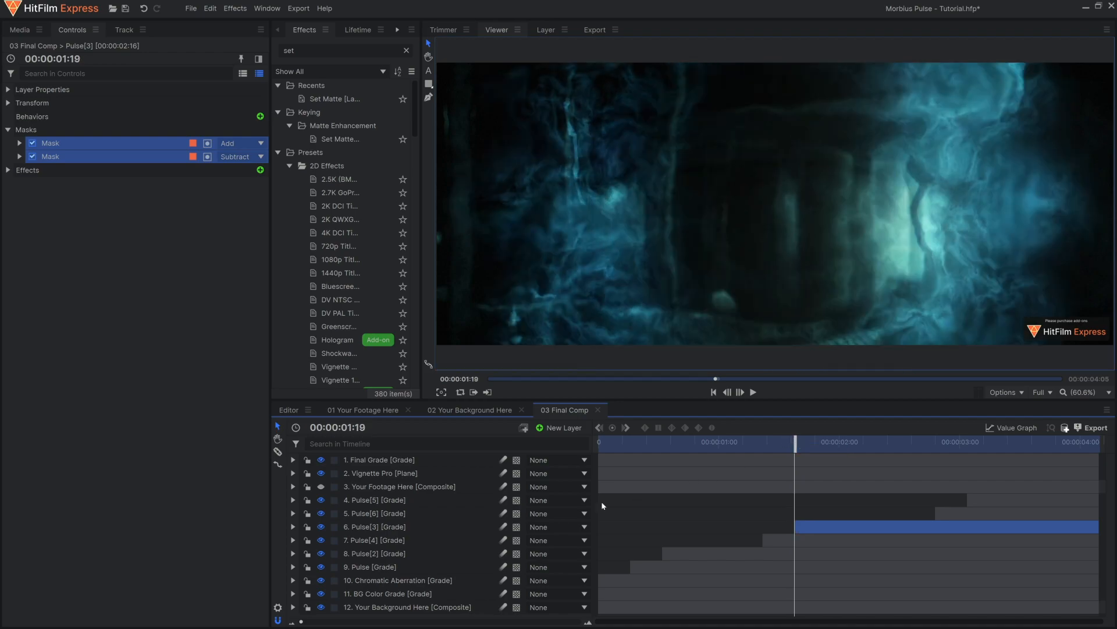
click(373, 539)
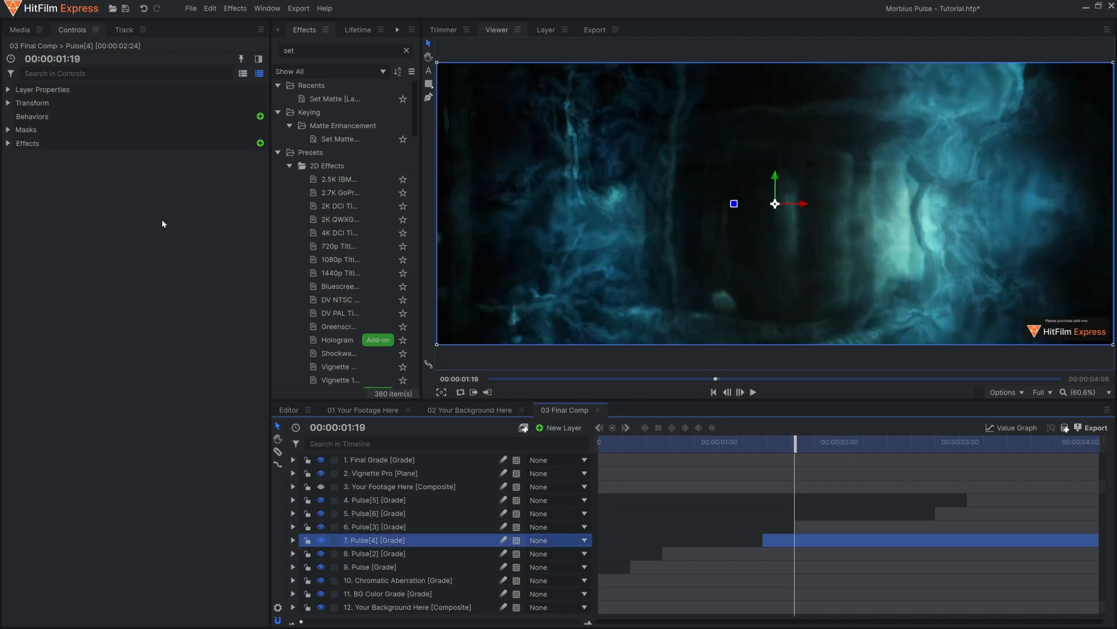
click(25, 129)
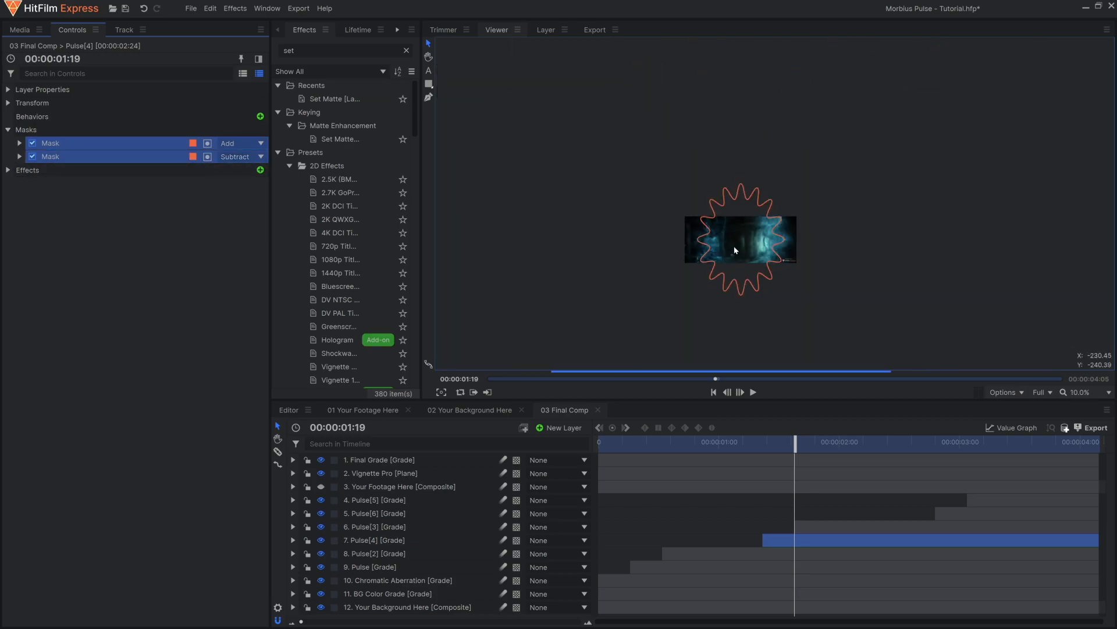
click(20, 157)
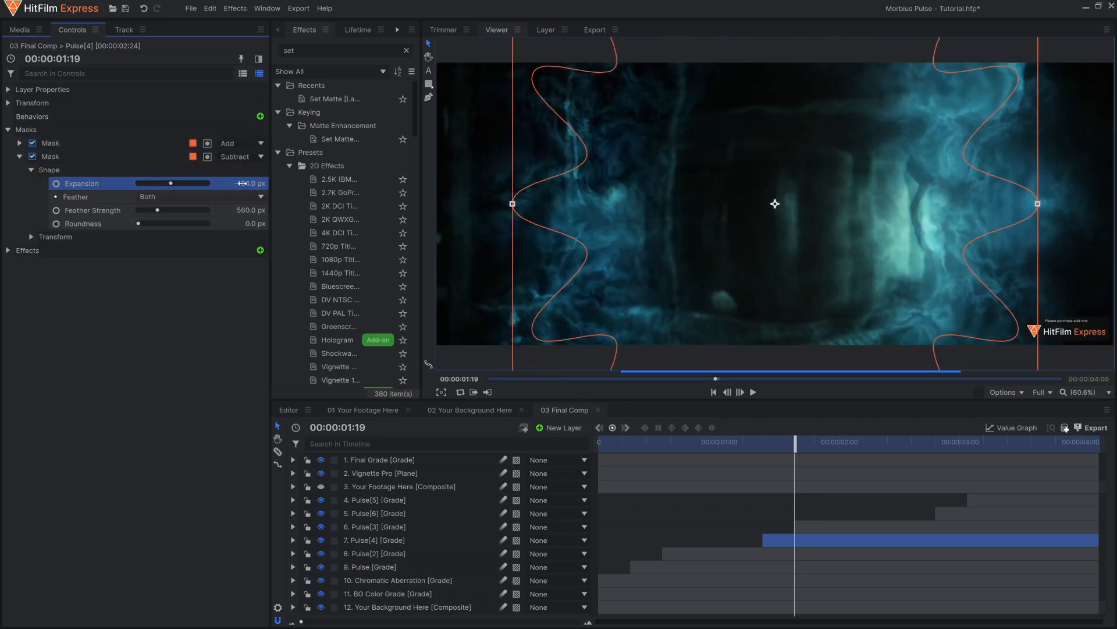
drag(171, 182, 147, 183)
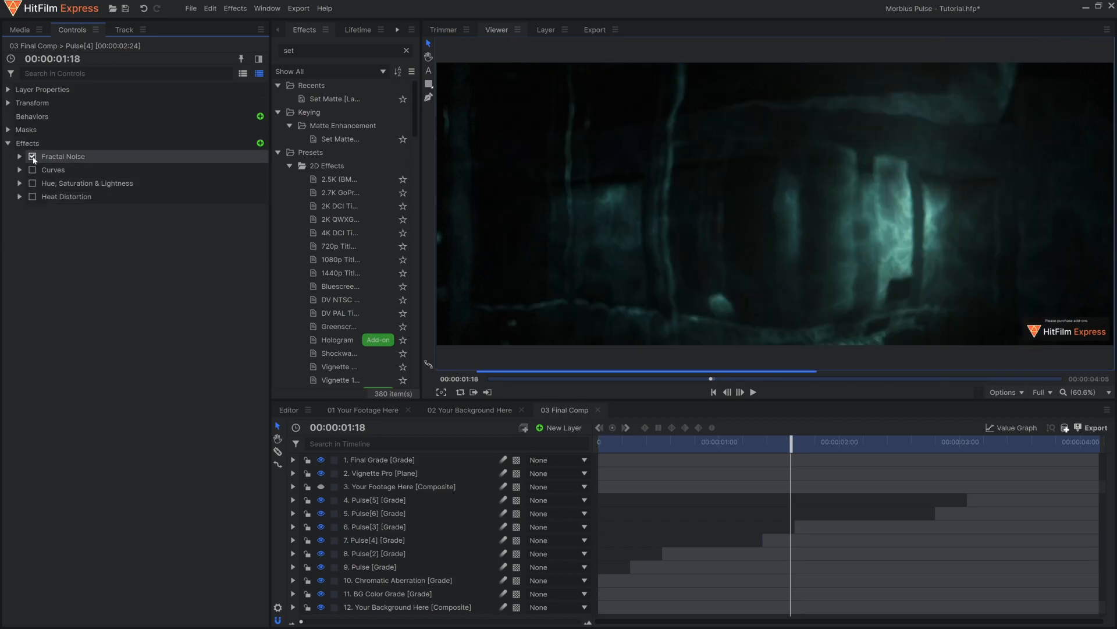
Step: Enable Fractal Noise, Curves and Hue, Saturation & Lightness on Pulse[4] for a bright cyan pulse texture
click(52, 170)
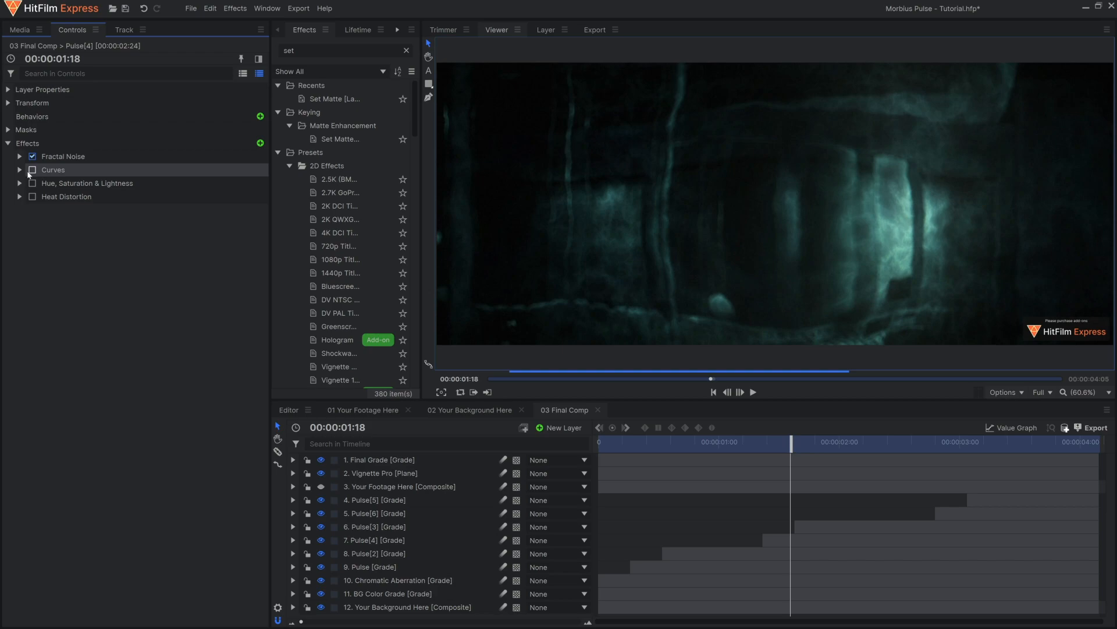
click(32, 170)
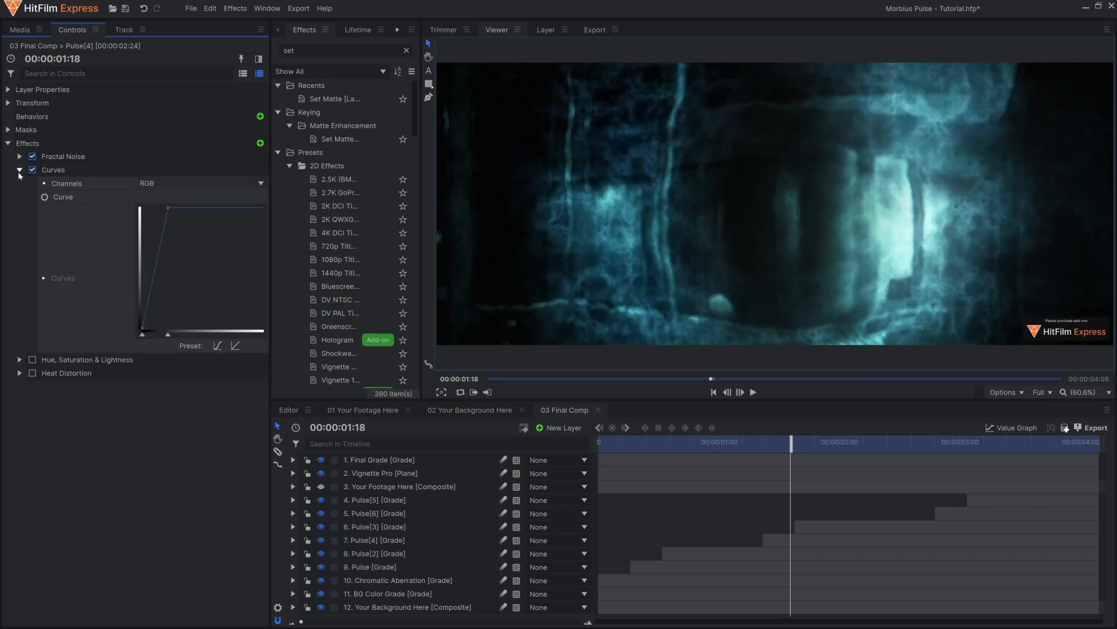
click(20, 170)
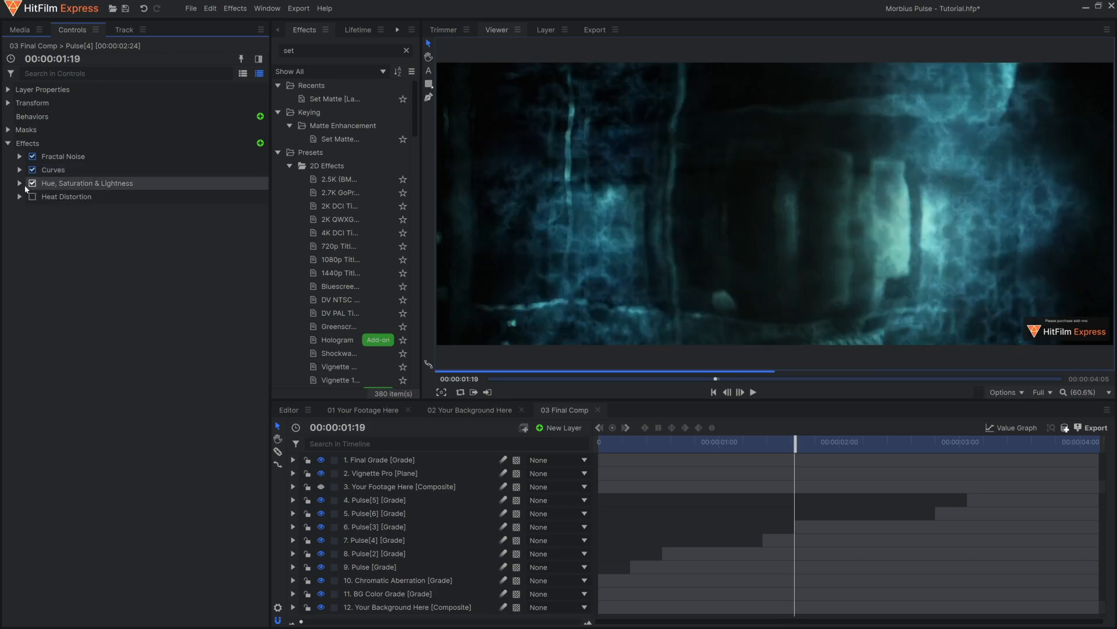
click(20, 183)
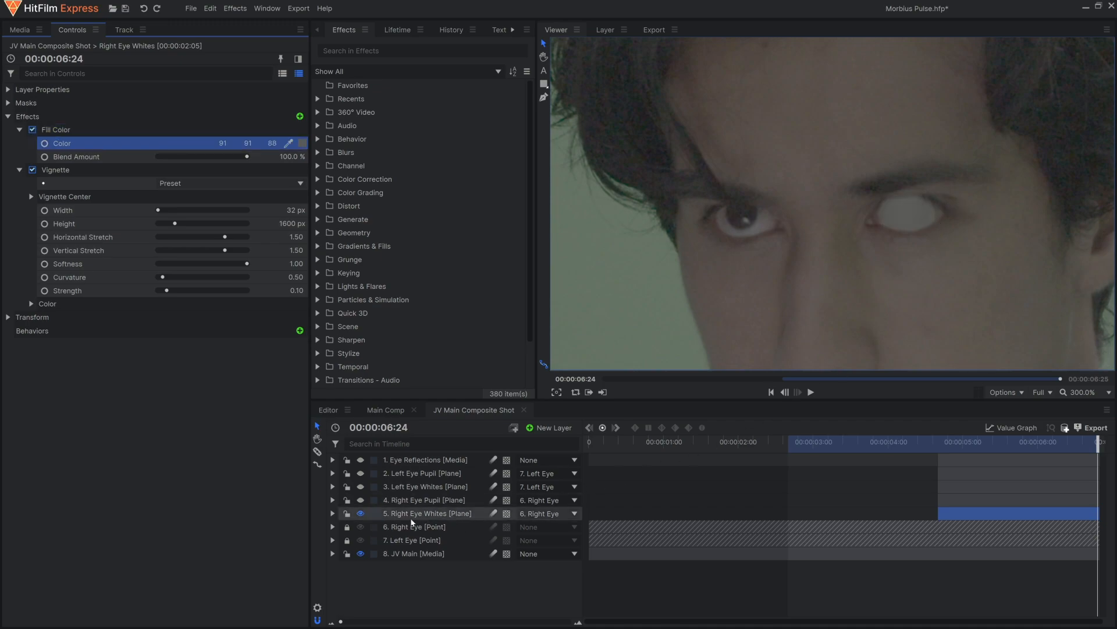
Step: Review the Left Eye Whites fill, then select Right Eye Pupil and bring up the mask shape list
click(426, 487)
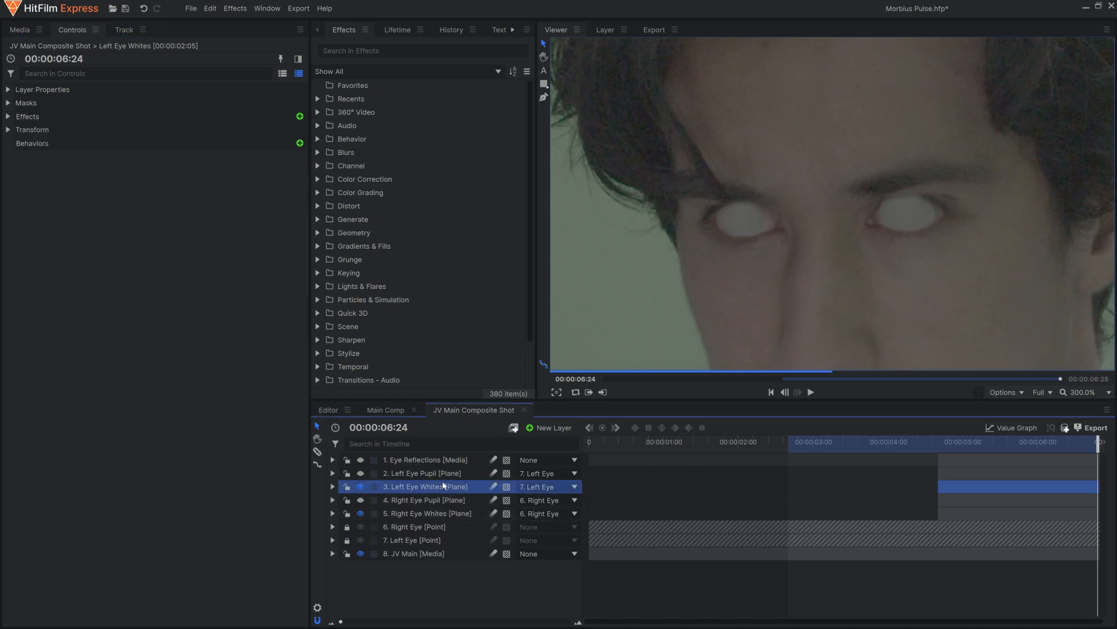
click(573, 487)
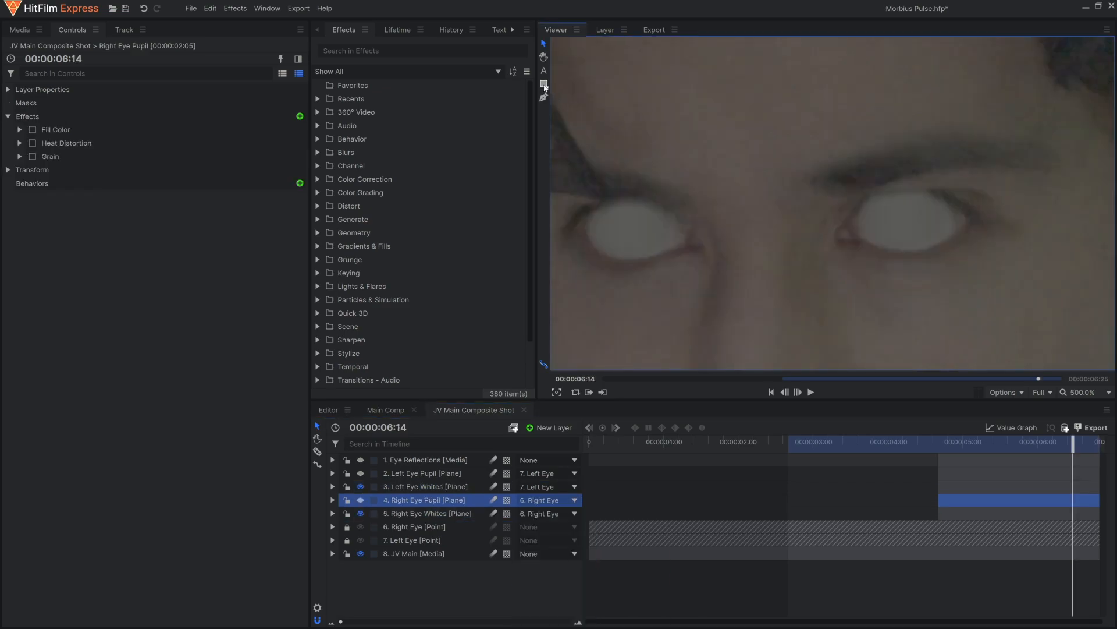
click(543, 85)
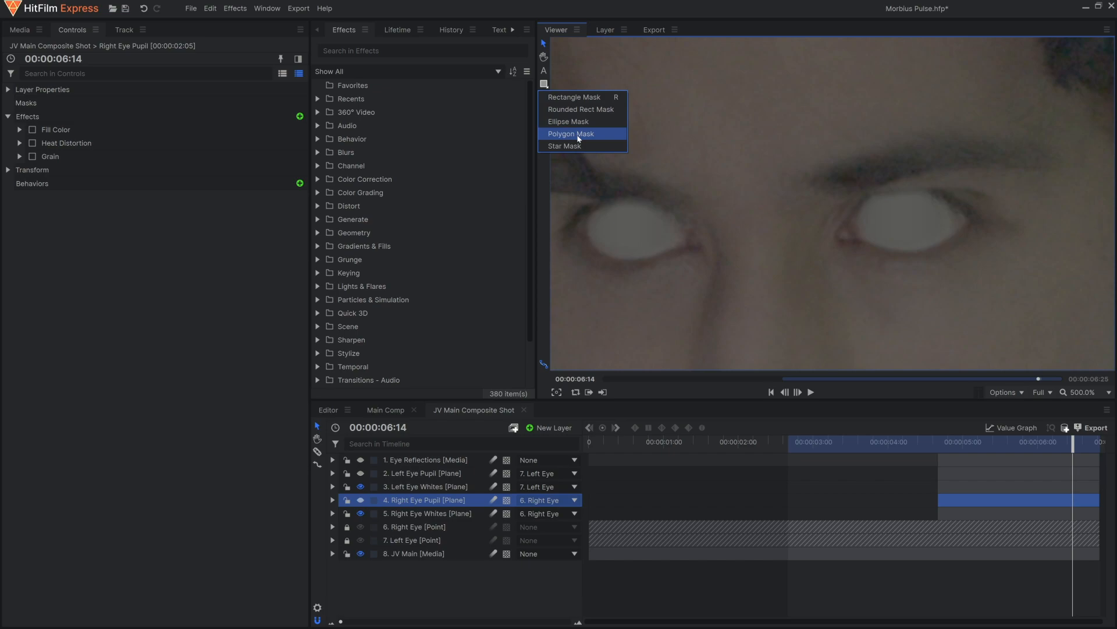
Step: Mask the Right Eye Pupil with a polygon shape, forming a dark star pupil in the white eye
click(570, 133)
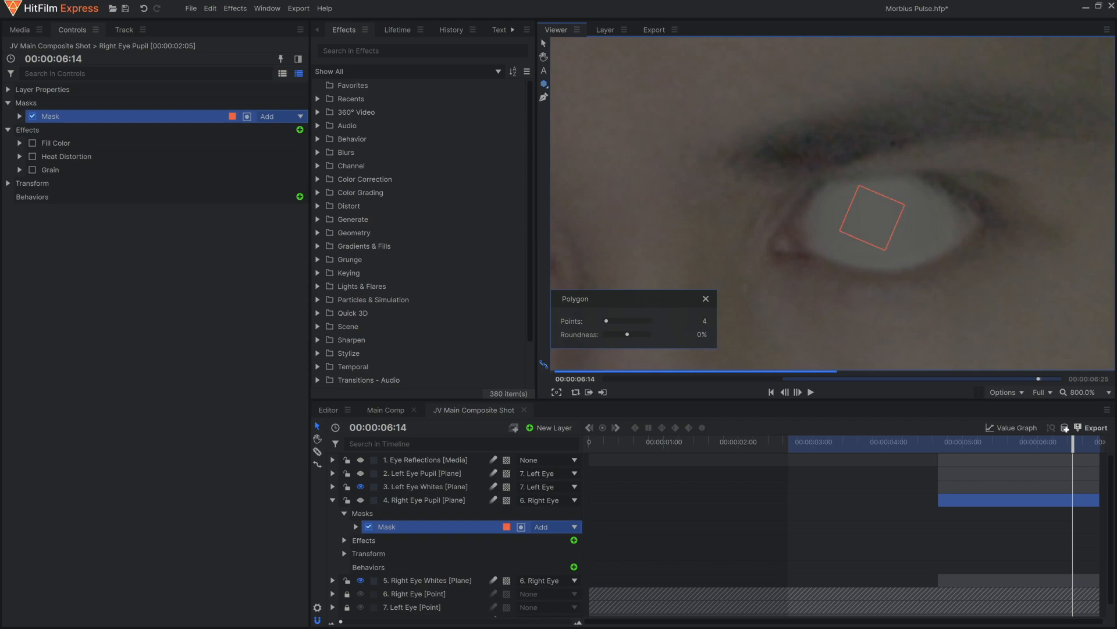
click(20, 156)
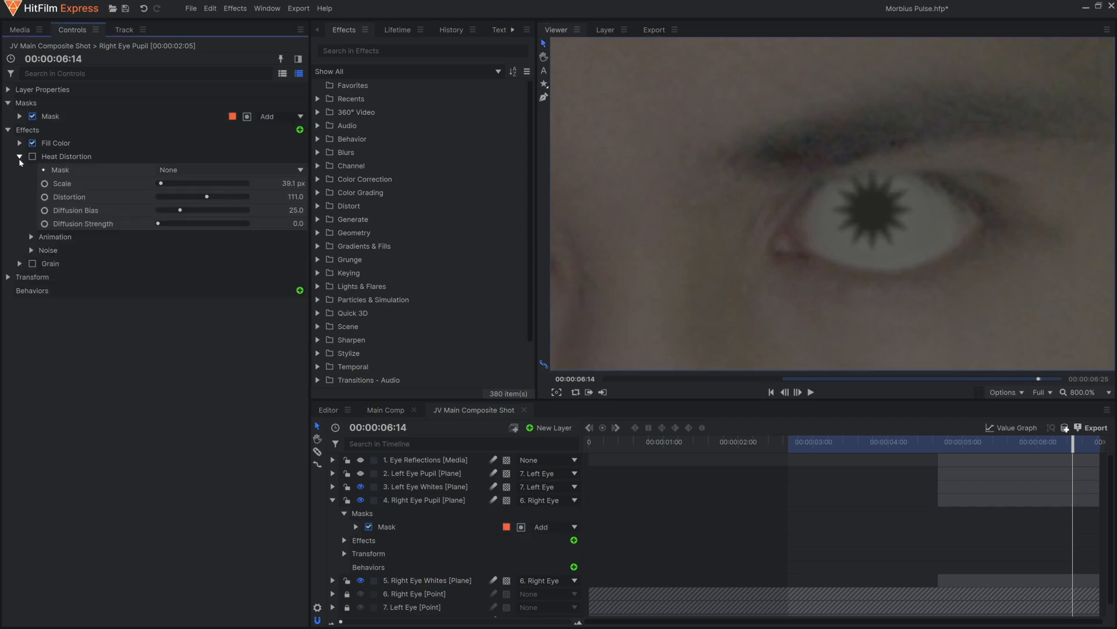
Step: Enable Heat Distortion on the Right Eye Pupil and adjust its scale, warping the star pupil
click(33, 157)
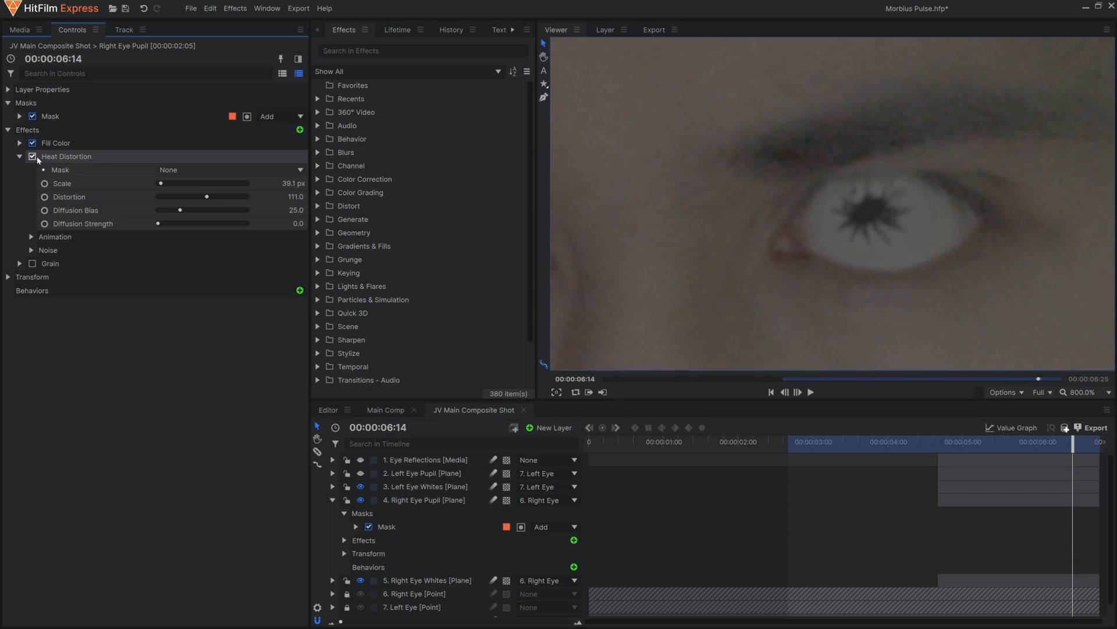
drag(187, 196, 183, 196)
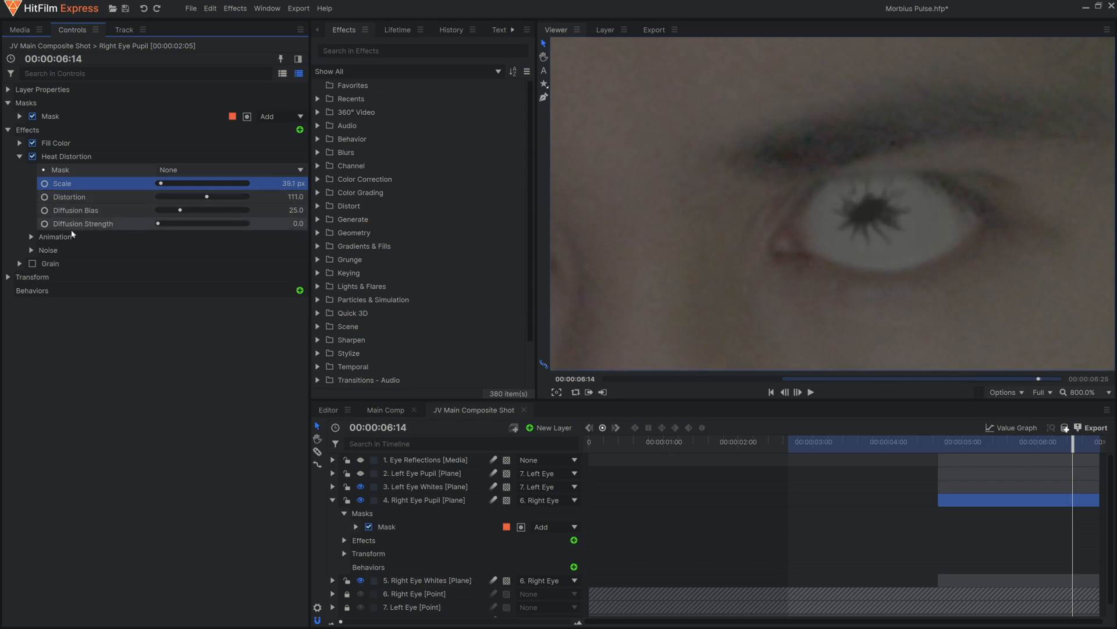
click(32, 237)
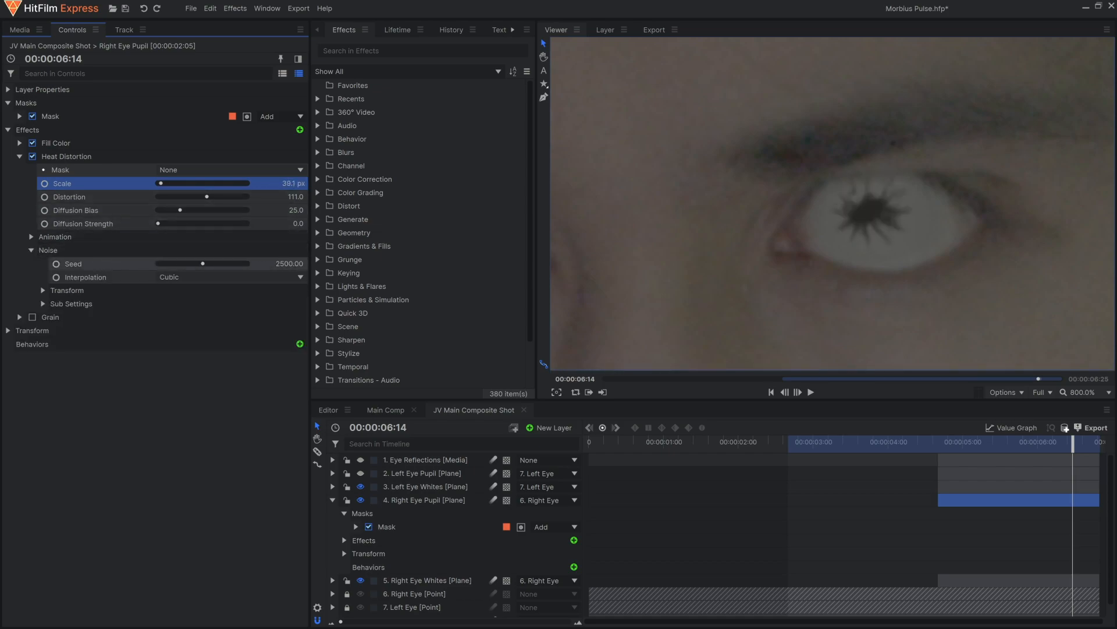